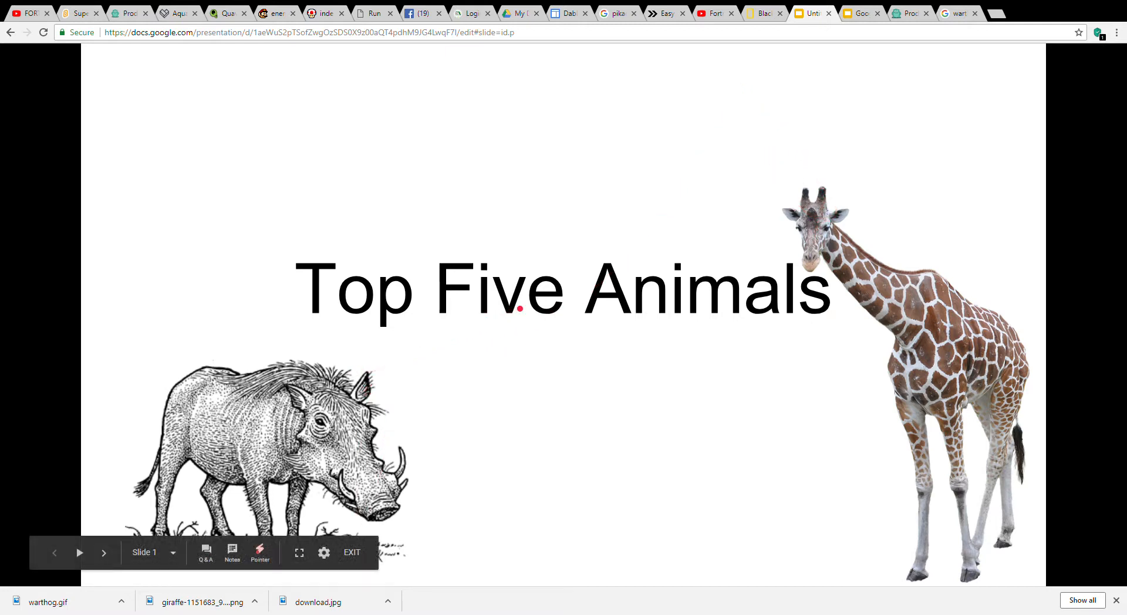
Advance the slideshow from the Top Five Animals title slide to the slide headed '4'.
{"action": "left_click", "coordinate": [104, 552]}
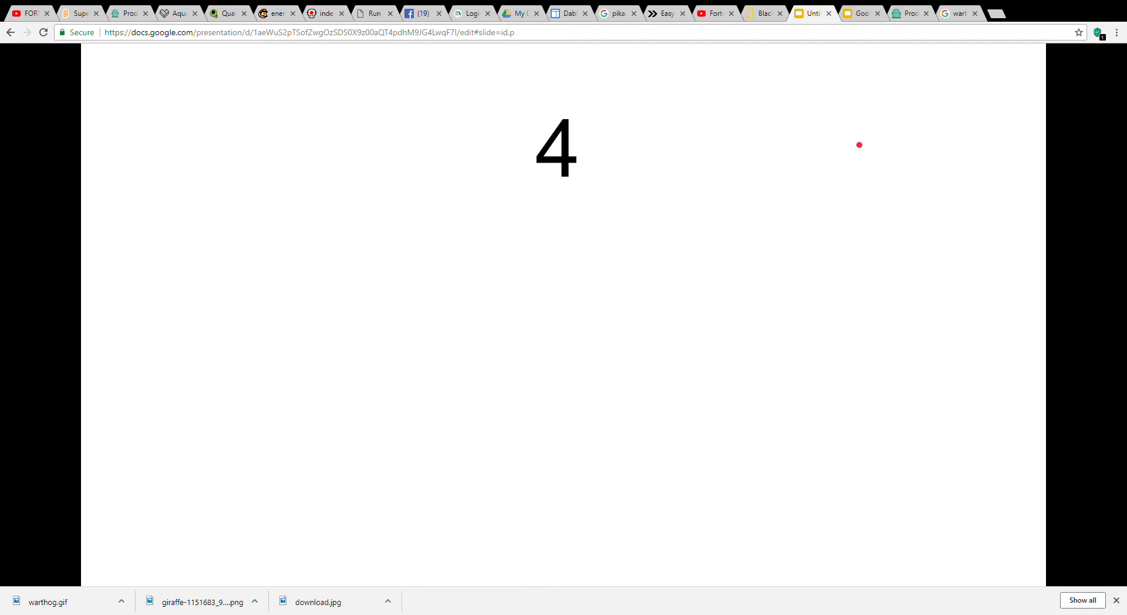
{"action": "mouse_move", "coordinate": [852, 148]}
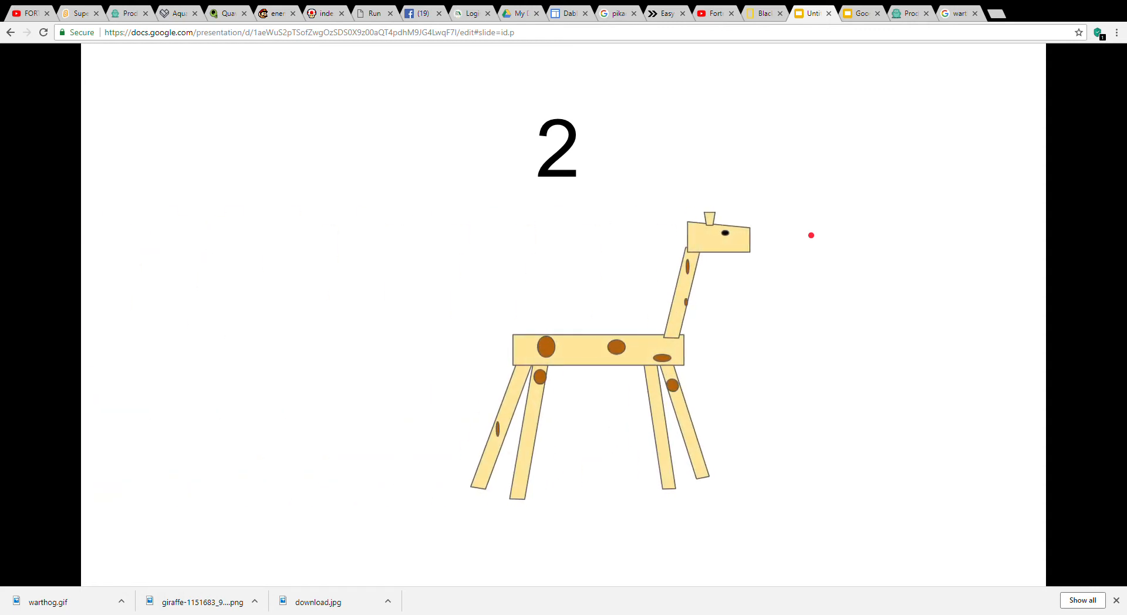
{"action": "type", "text": "Giraffe"}
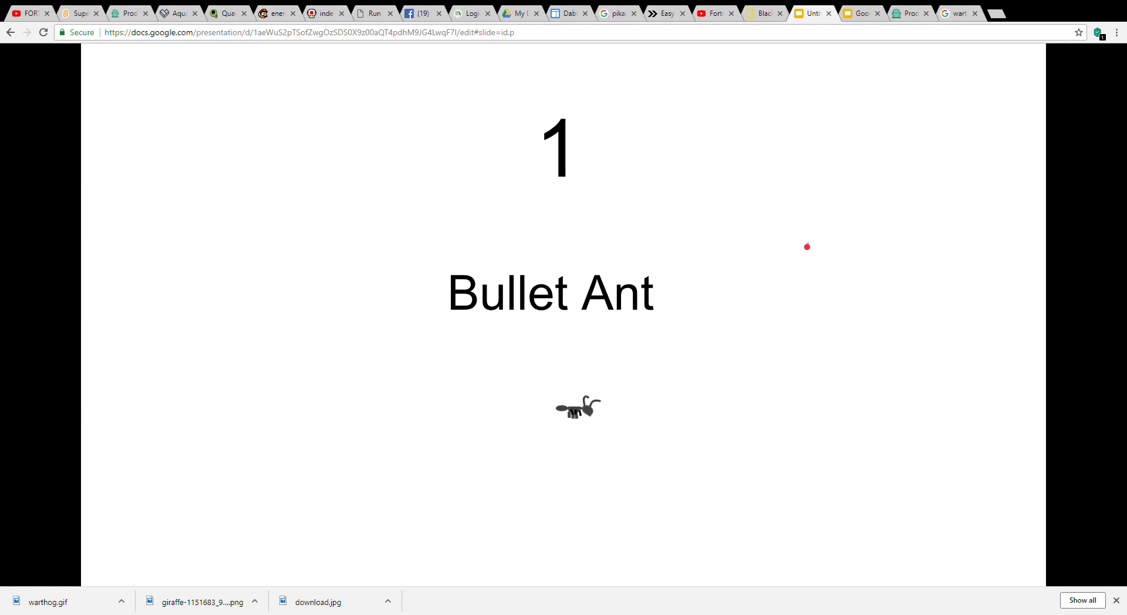
{"action": "mouse_move", "coordinate": [856, 190]}
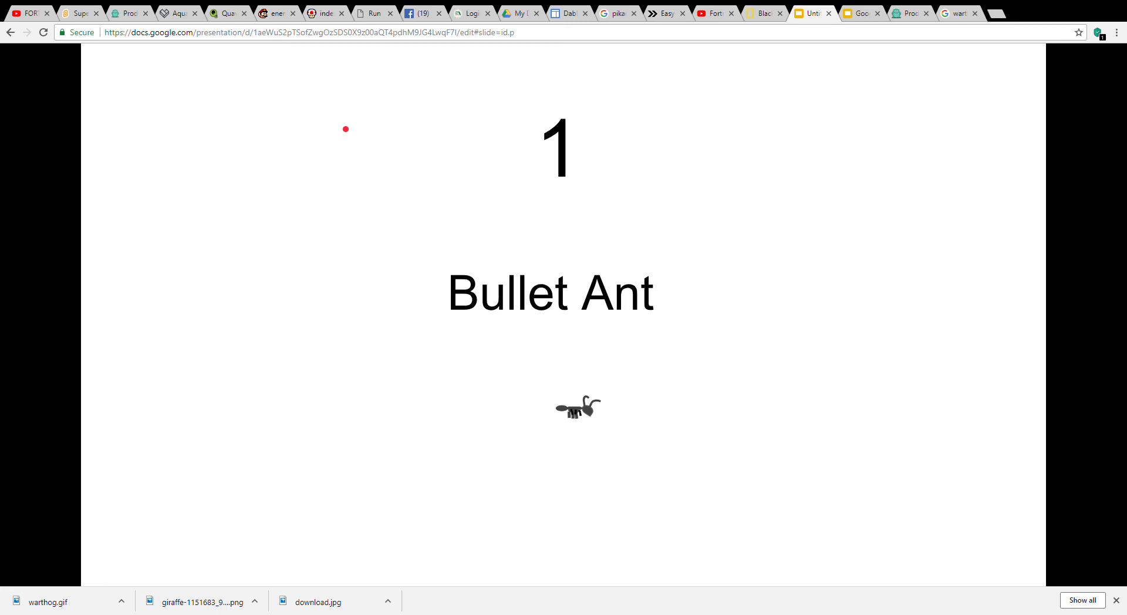
{"action": "mouse_move", "coordinate": [944, 189]}
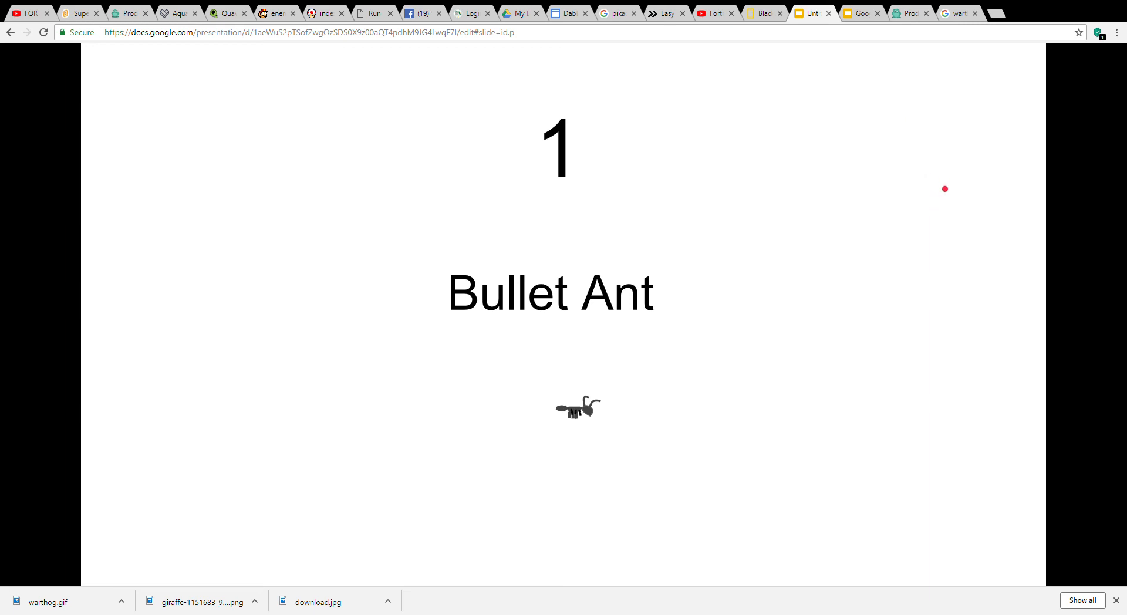